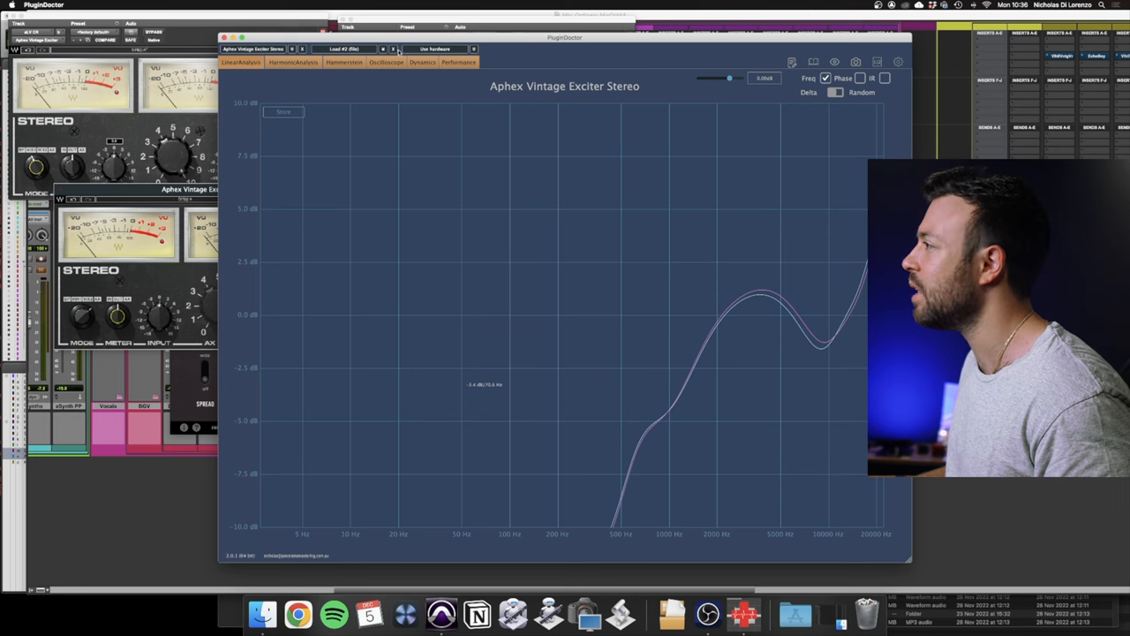
Step: Measure the Aphex exciter's harmonic distortion with the test tone set to about 191 Hz
click(293, 62)
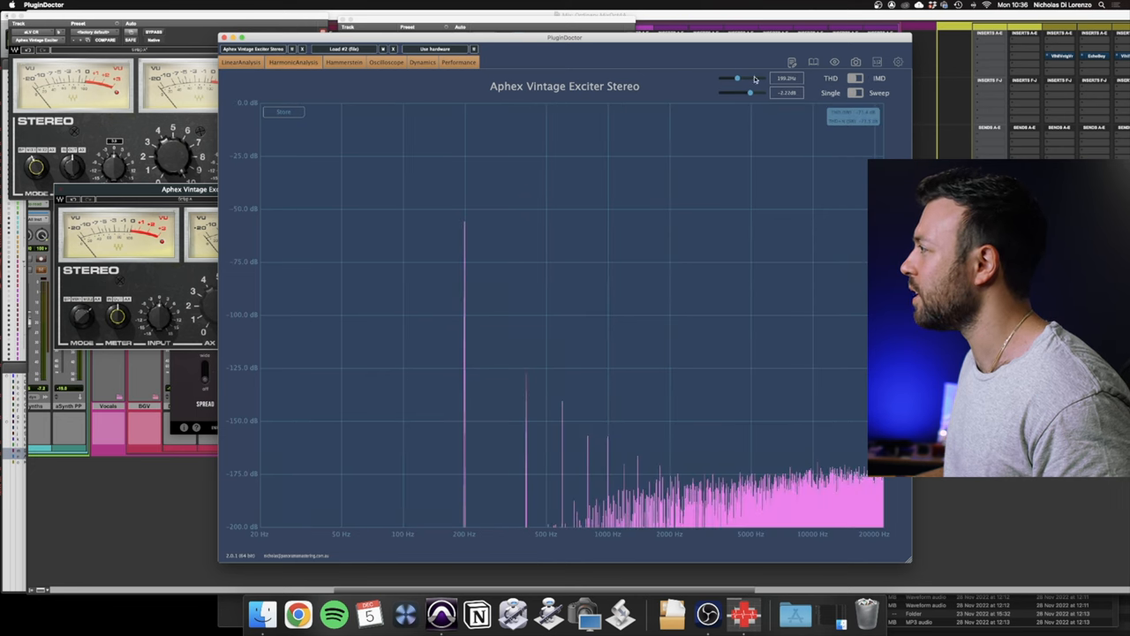
drag(737, 78, 733, 79)
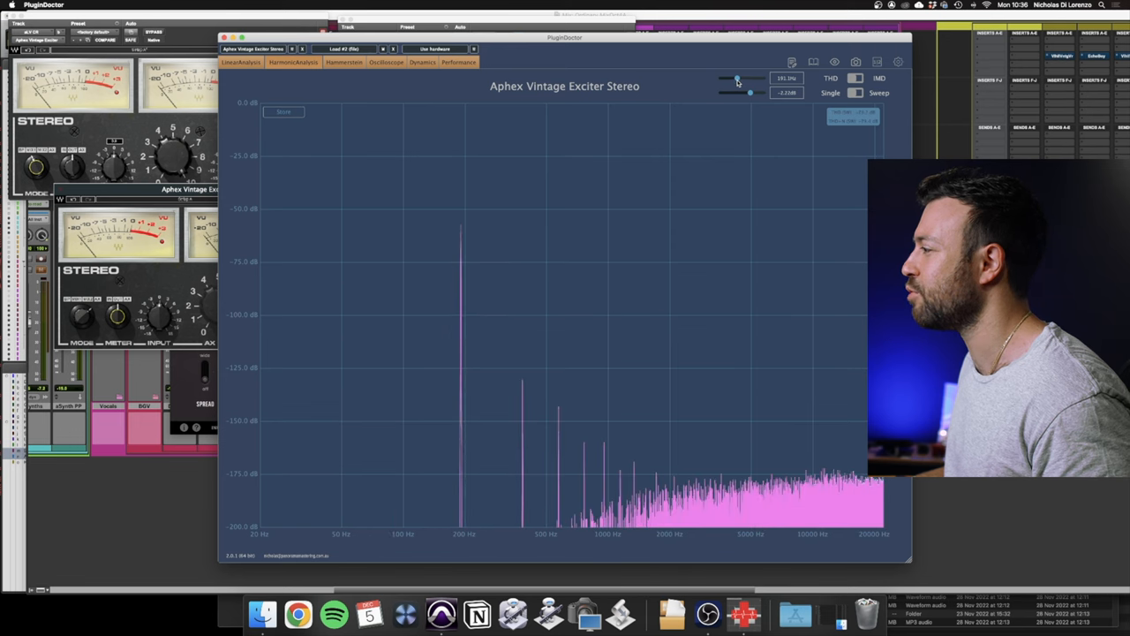
drag(737, 80, 749, 80)
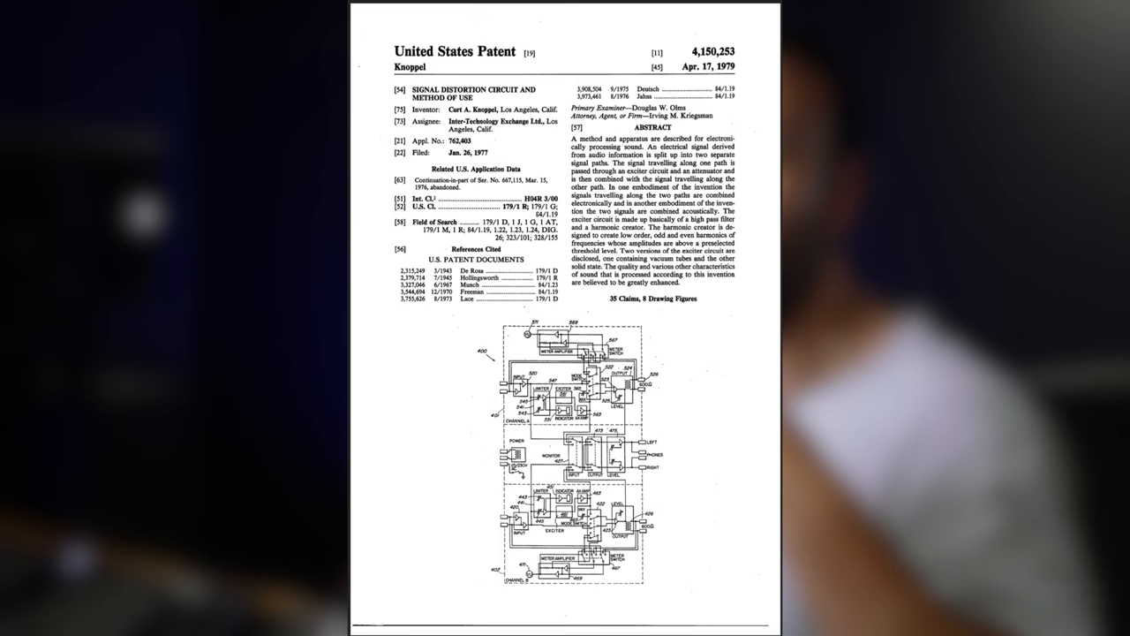
scroll(down, 3)
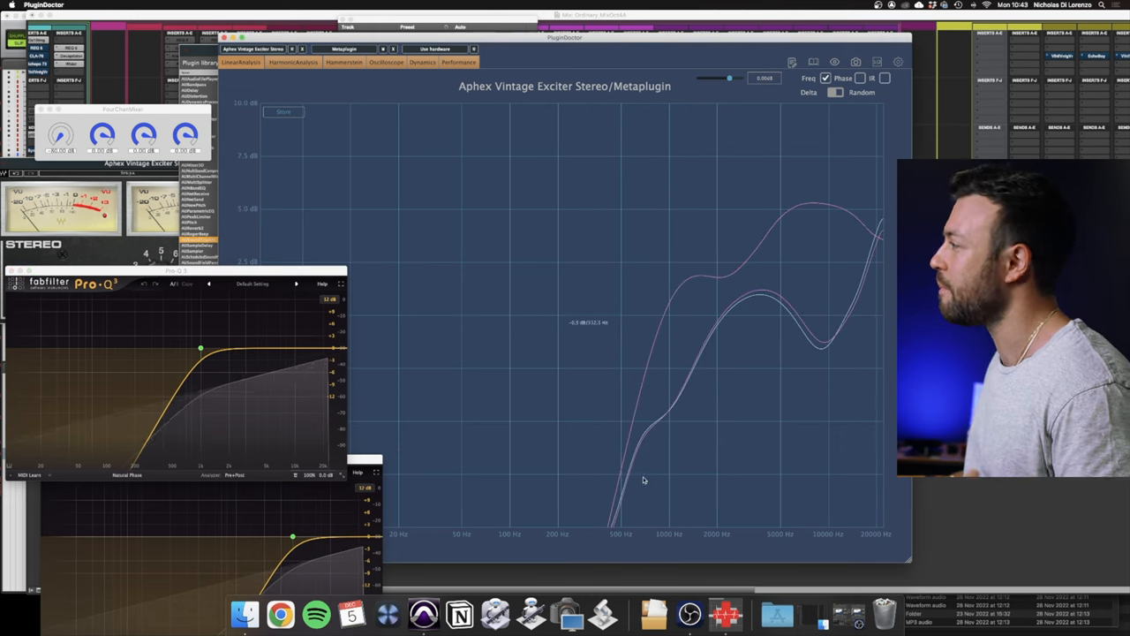
mouse_move(767, 384)
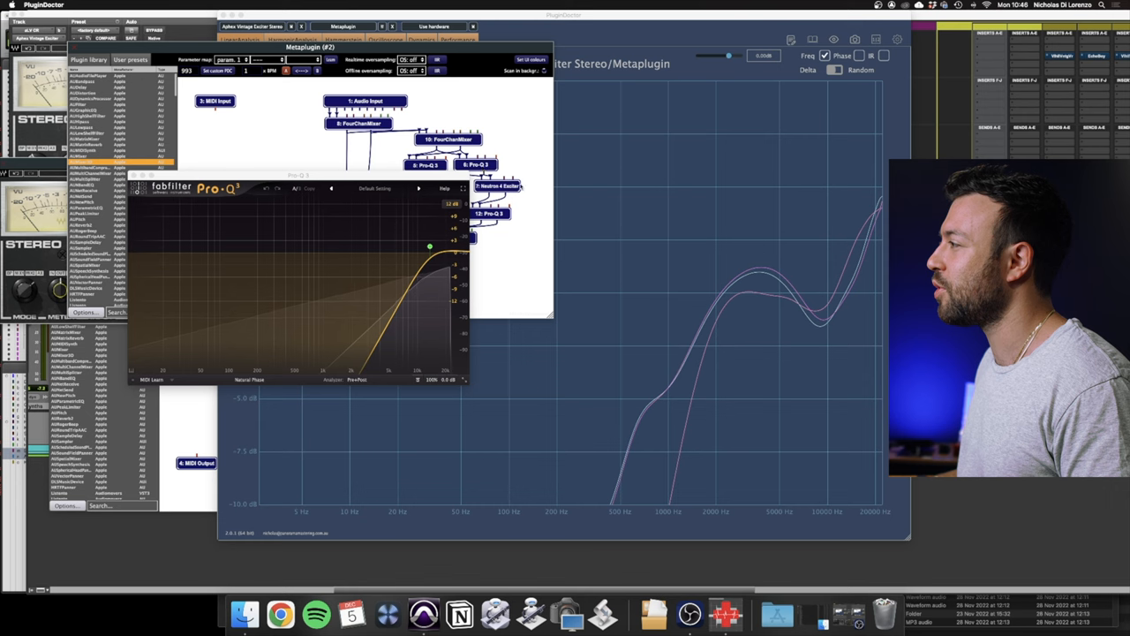
Step: Close the Pro-Q 3 editor and bring PluginDoctor back to view the phase response
click(491, 213)
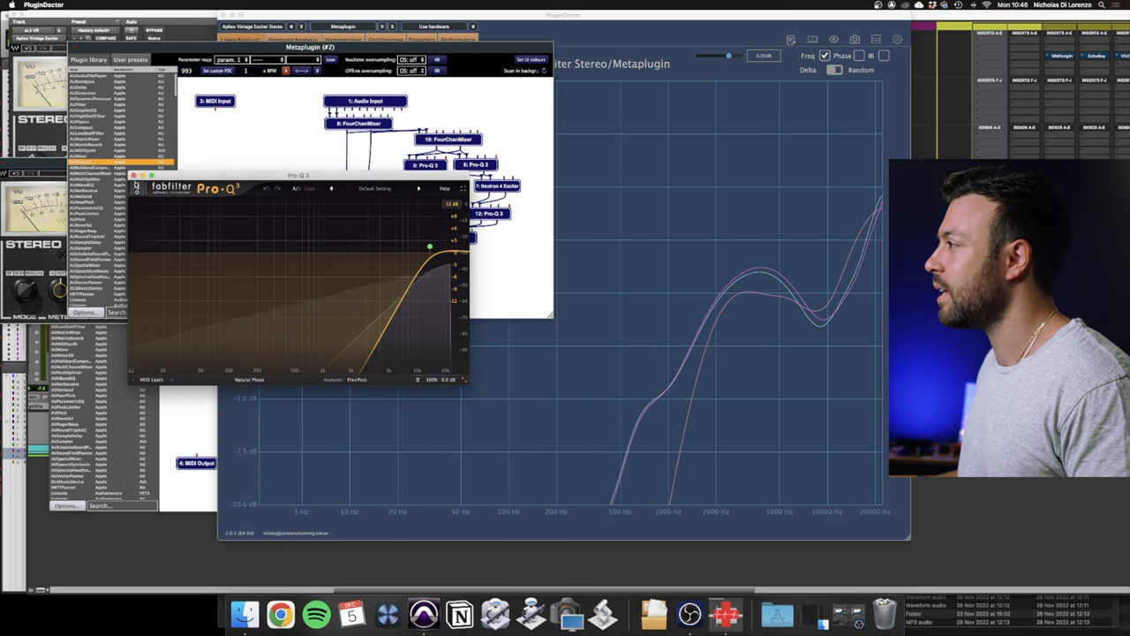
click(135, 186)
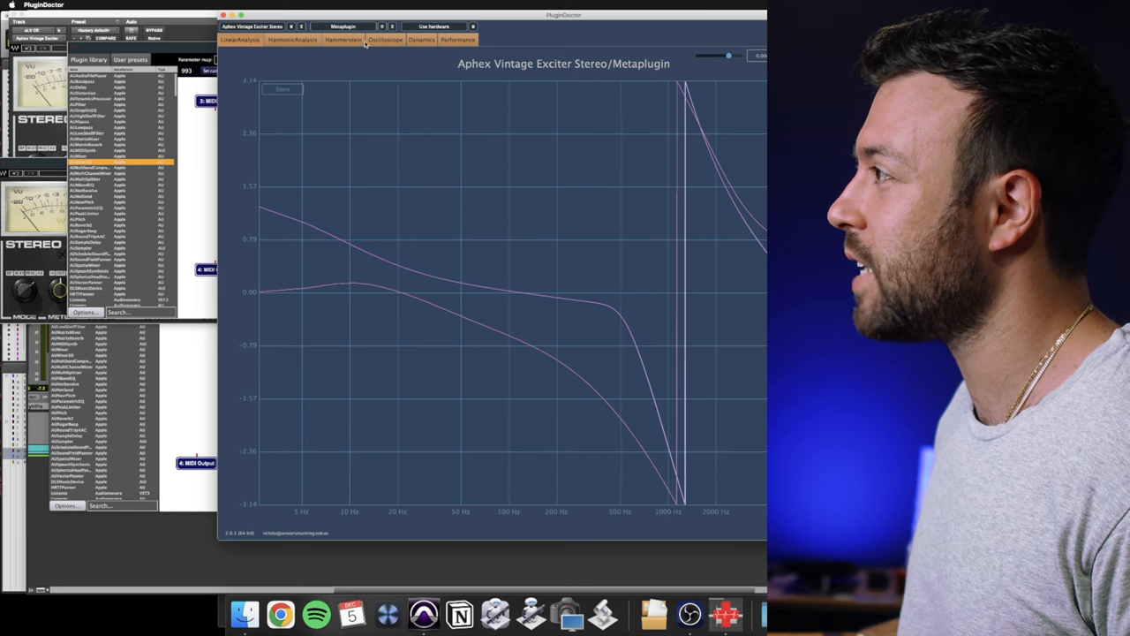
Step: Close PluginDoctor to end the comparison
click(292, 40)
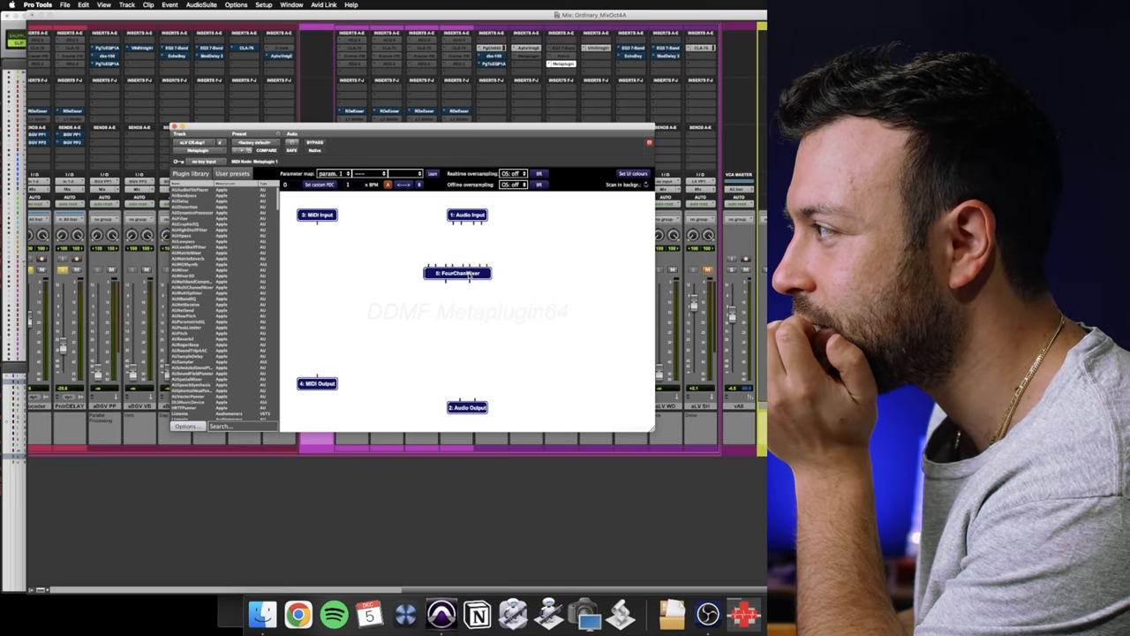
Step: Place the FourChanMixer beneath Audio Input and add Pro-Q 3 from the library
drag(457, 272, 479, 247)
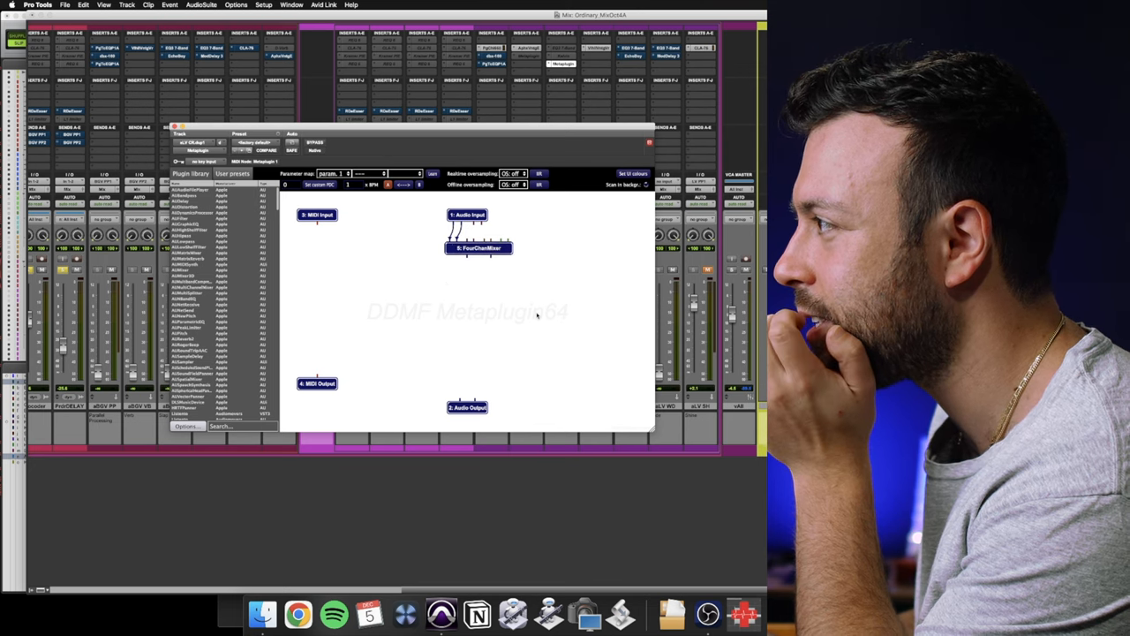
click(238, 426)
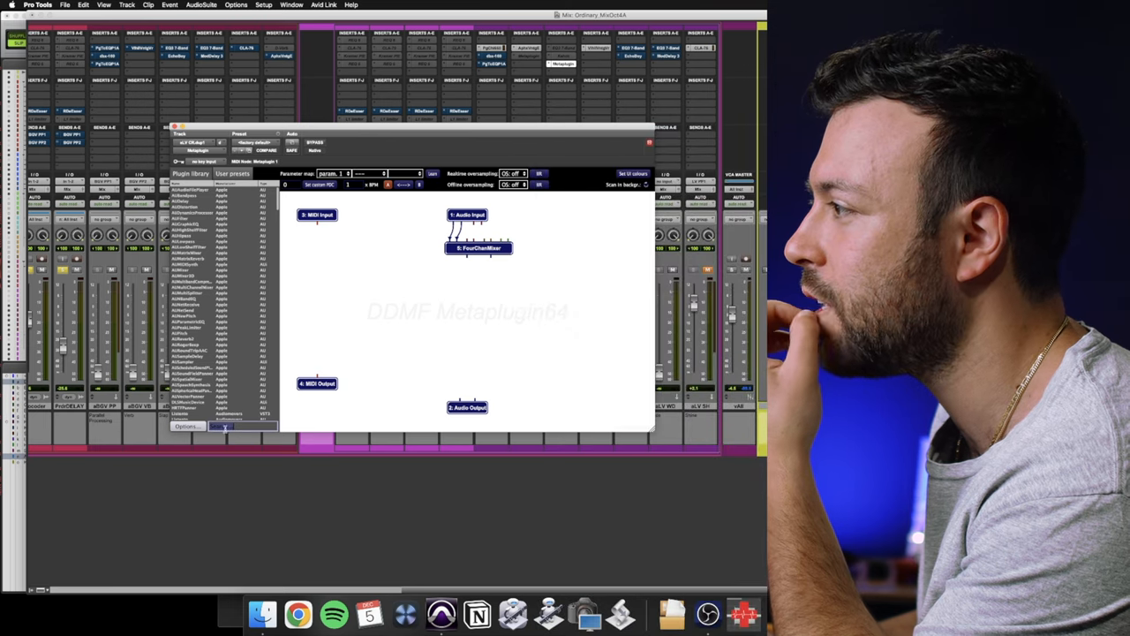
text(pro-q)
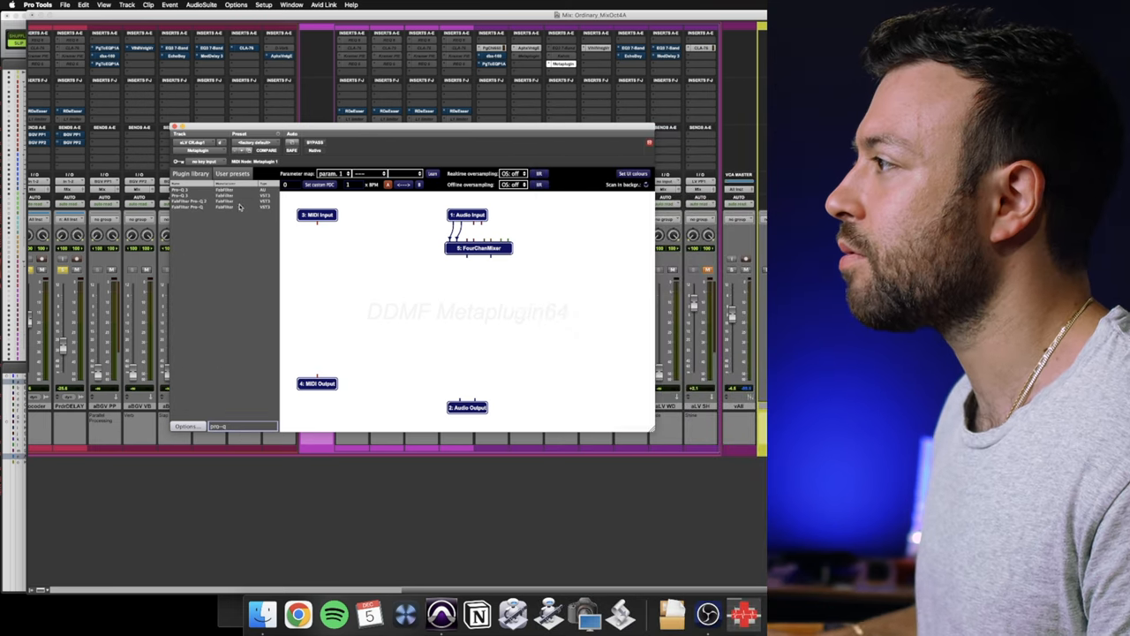
right_click(412, 280)
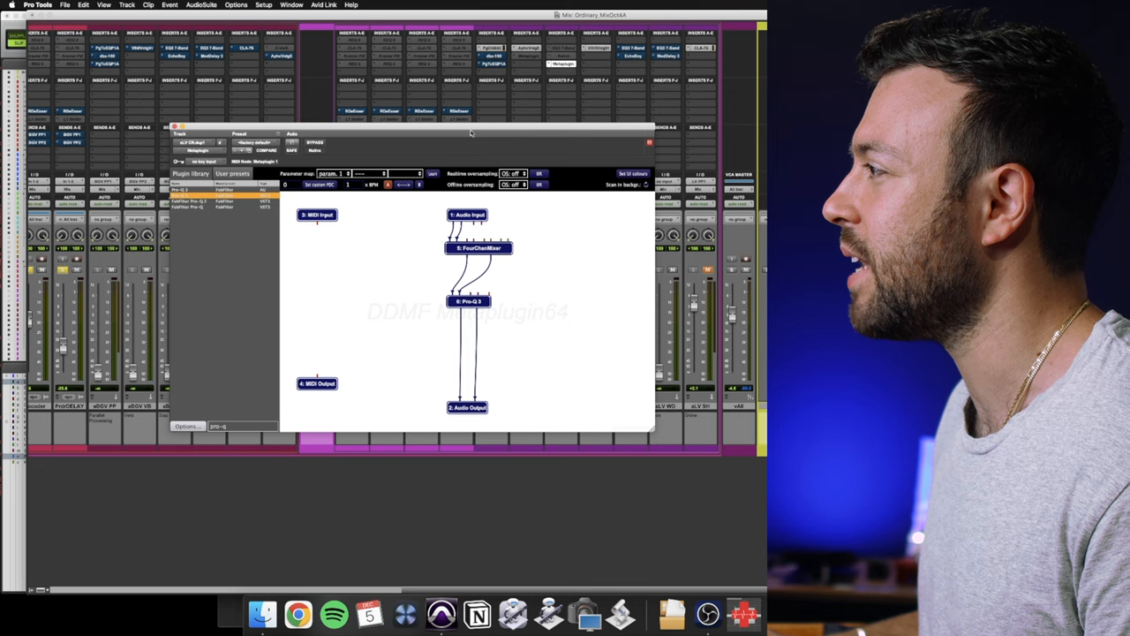
drag(468, 134, 267, 102)
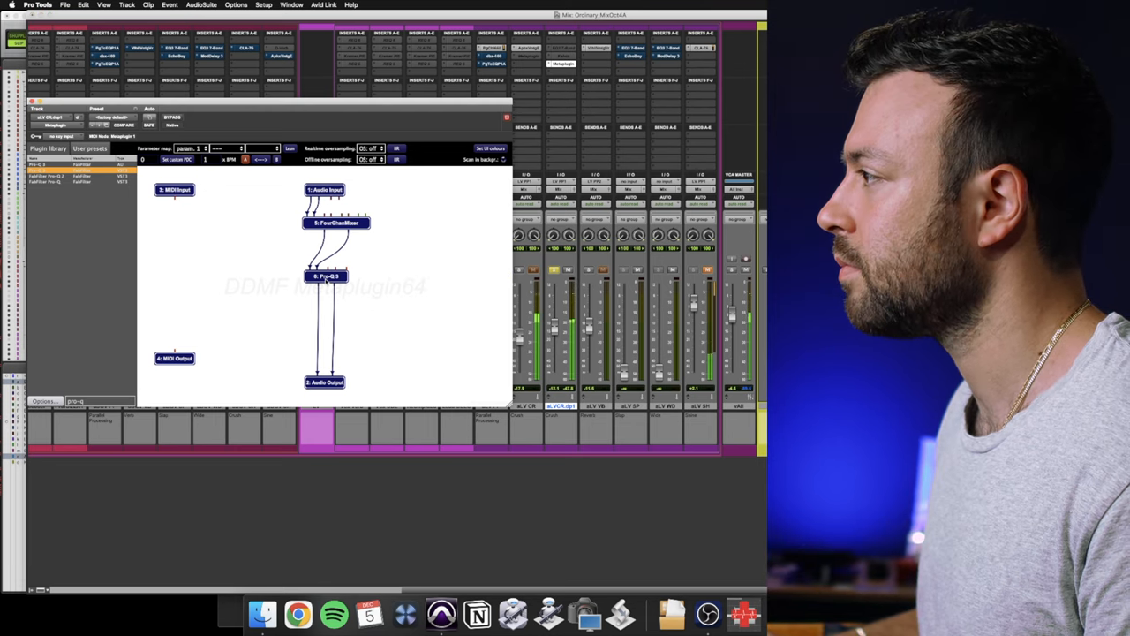
Step: Set the first Pro-Q 3's band to a narrow Band Pass, tuning frequency and width
double_click(326, 275)
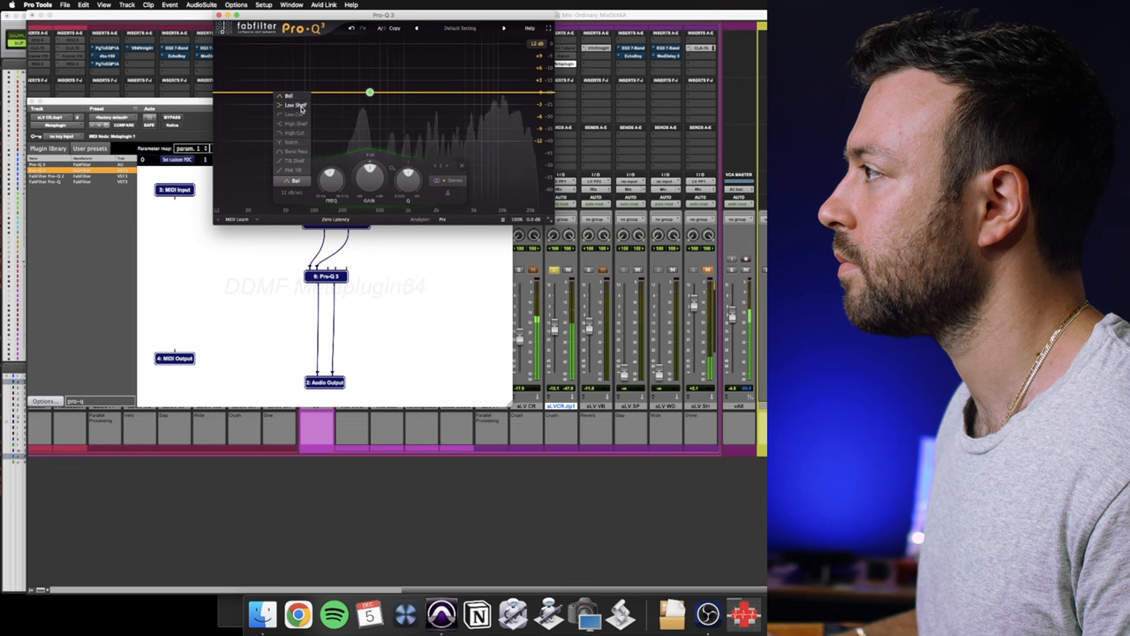
click(296, 142)
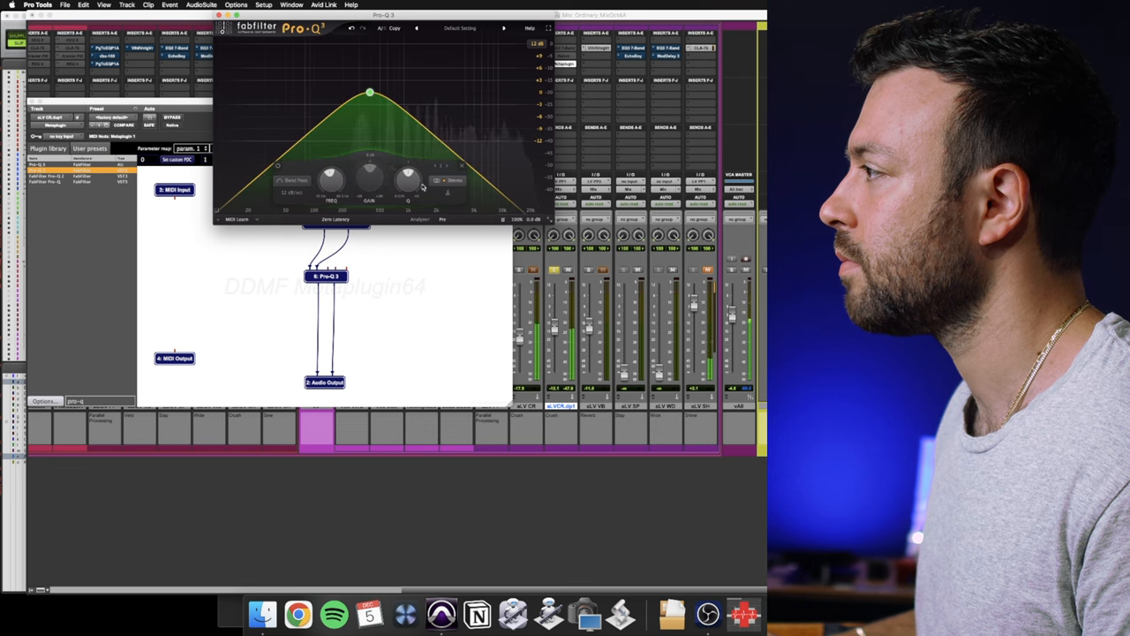
drag(369, 93, 416, 93)
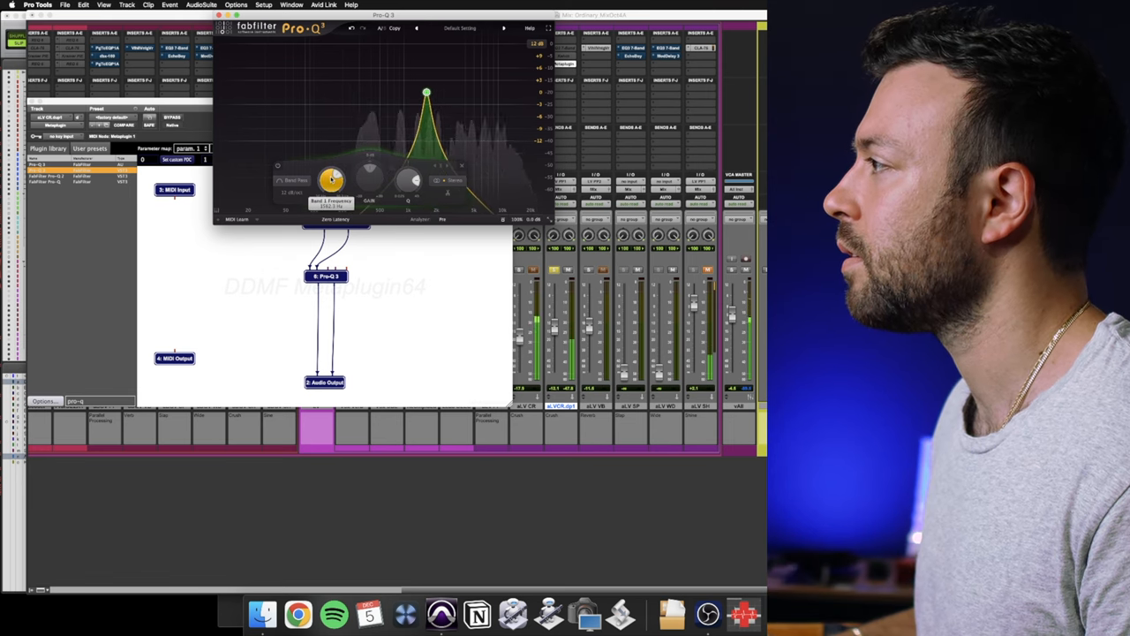
drag(427, 93, 384, 93)
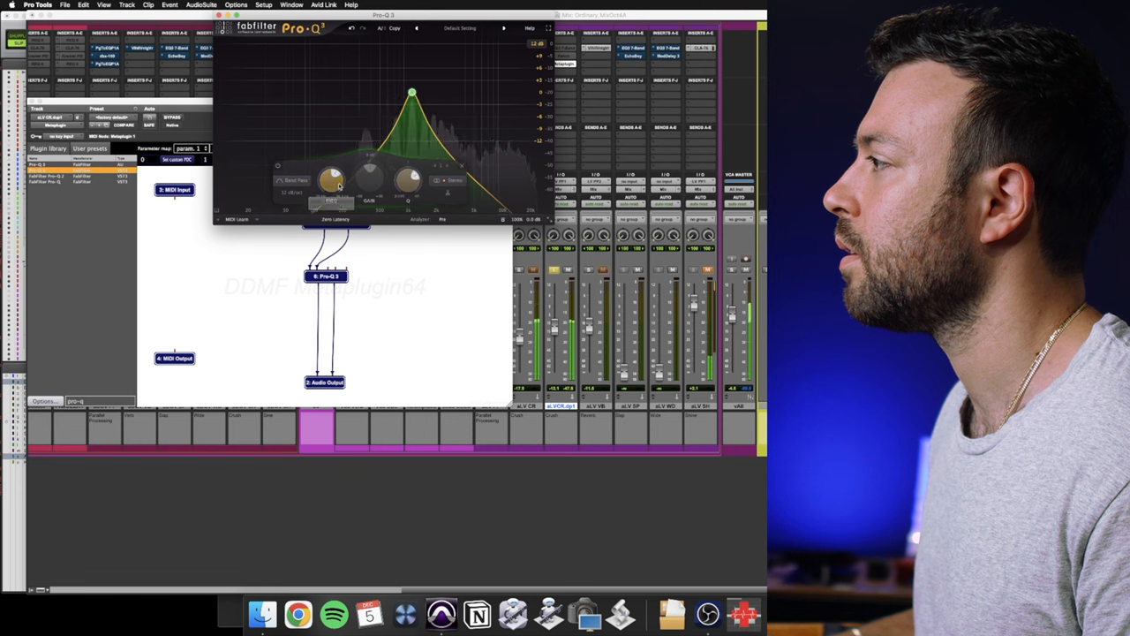
drag(411, 93, 433, 93)
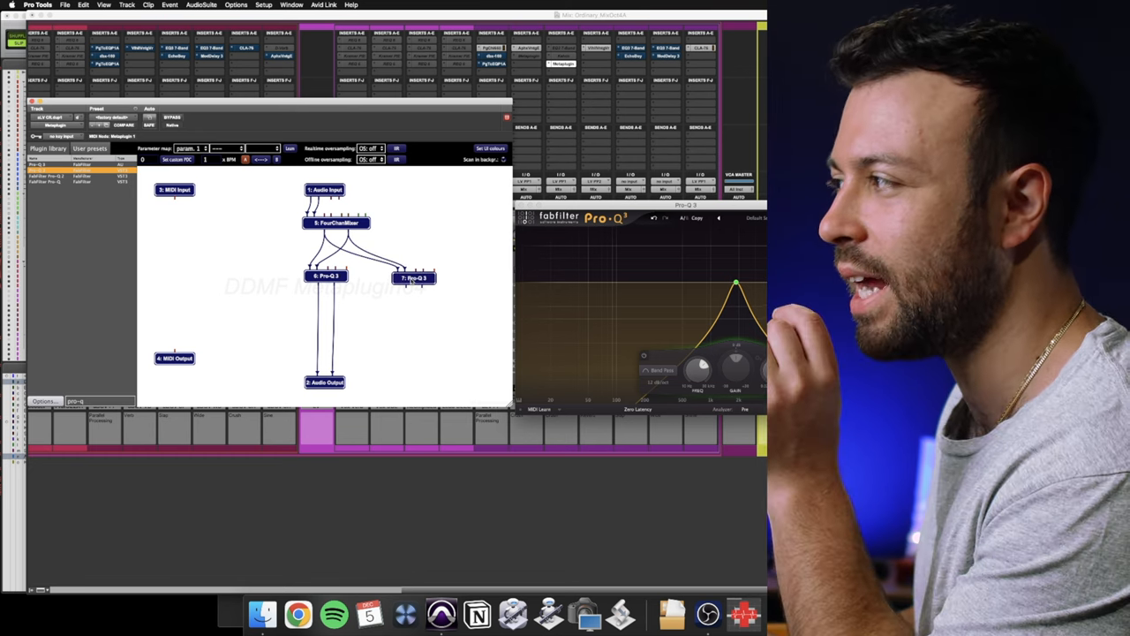
Step: Wire the Pro-Q 3 outputs into the second FourChanMixer and search the library for 'neutron'
drag(413, 278, 409, 269)
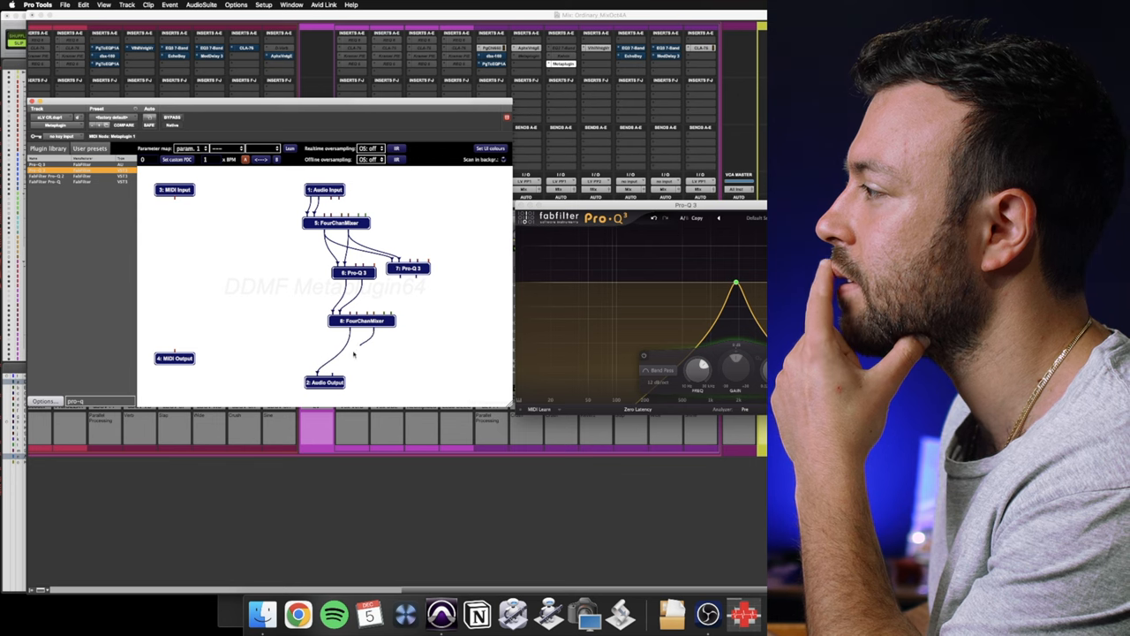
right_click(353, 336)
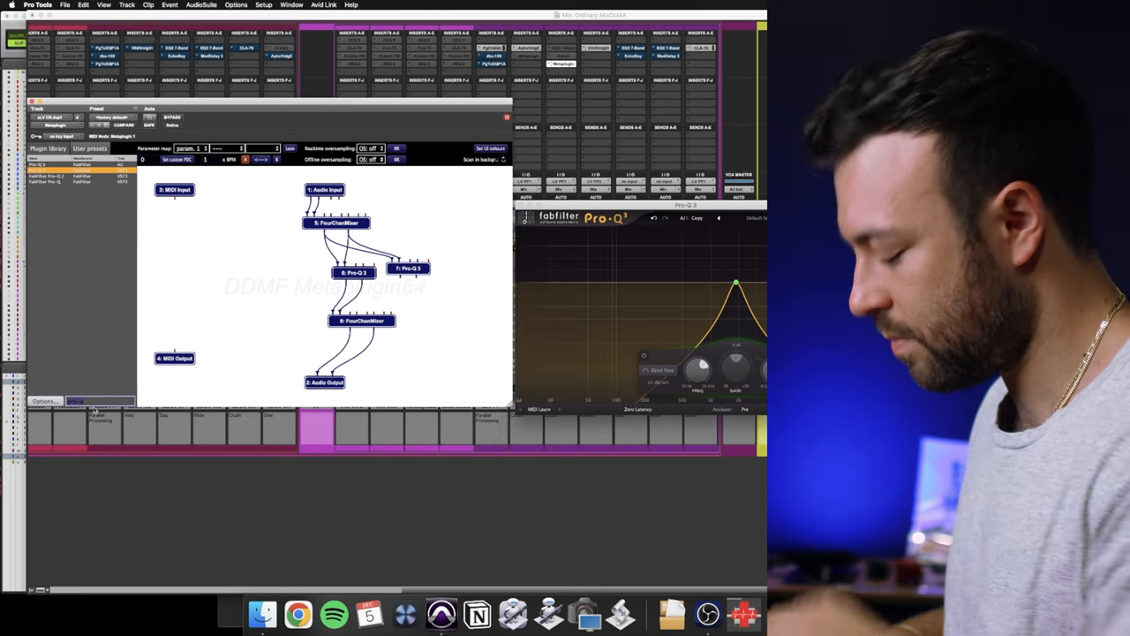
text(neutron)
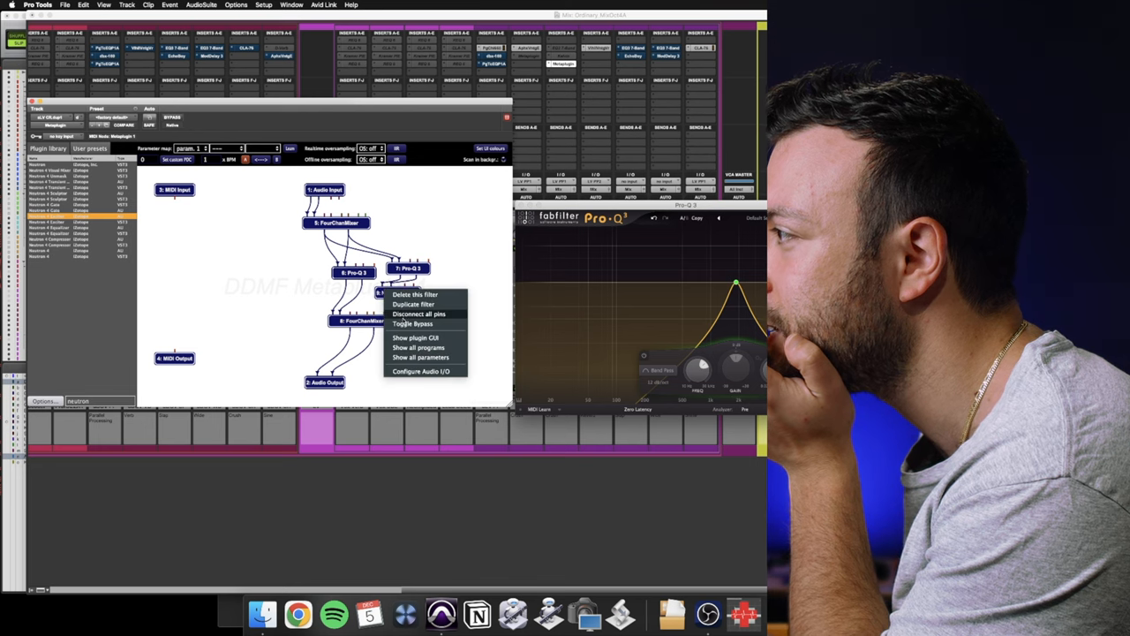
Step: Disconnect all pins on the new Neutron 4 Exciter node
click(419, 314)
text(echo)
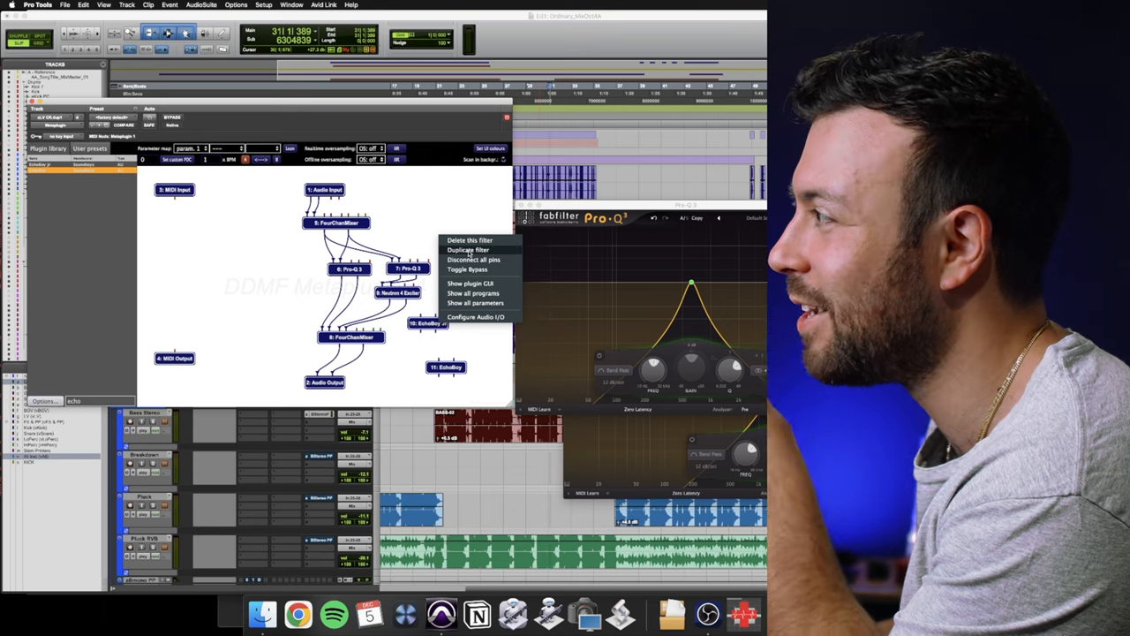
Step: Delete the extra EchoBoy, place the remaining one after Neutron 4 Exciter, and open it
click(469, 239)
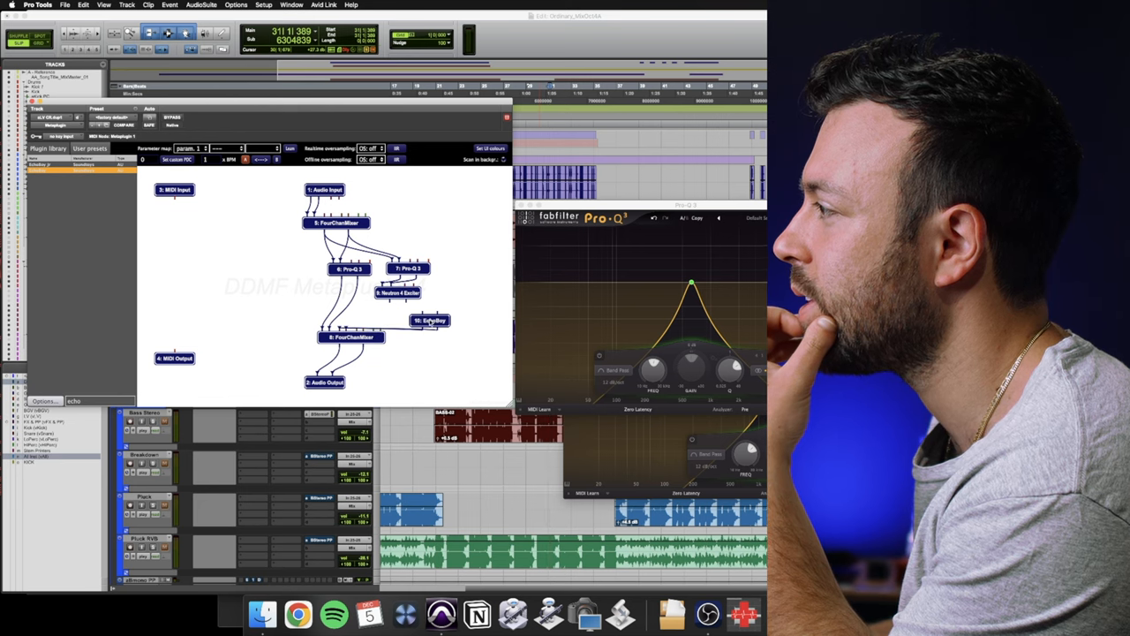
drag(428, 320, 402, 319)
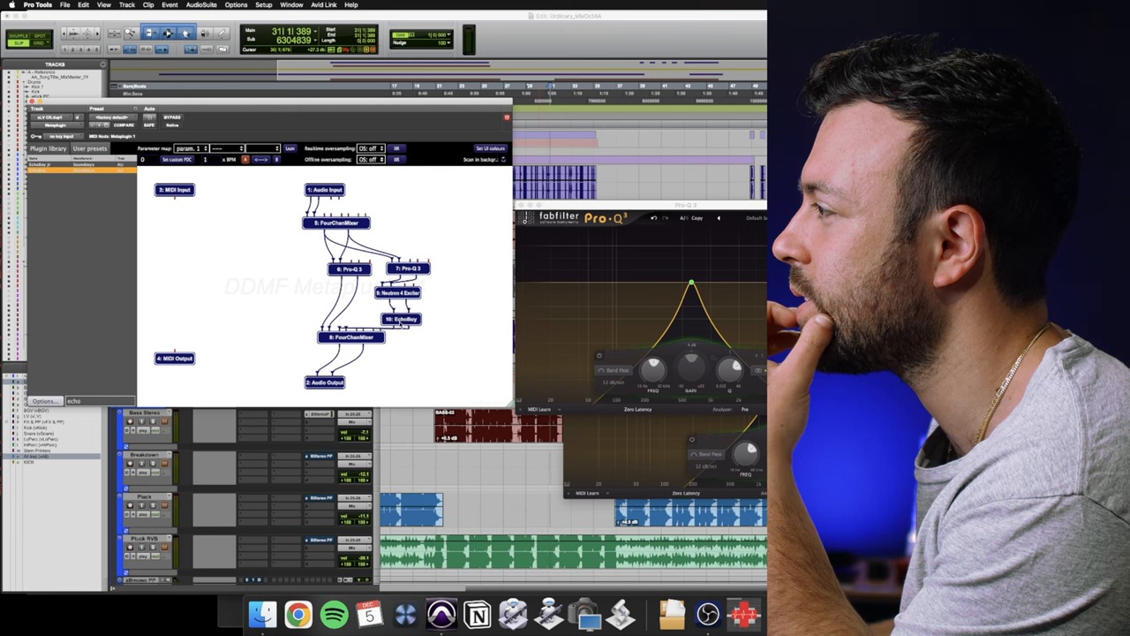
double_click(401, 319)
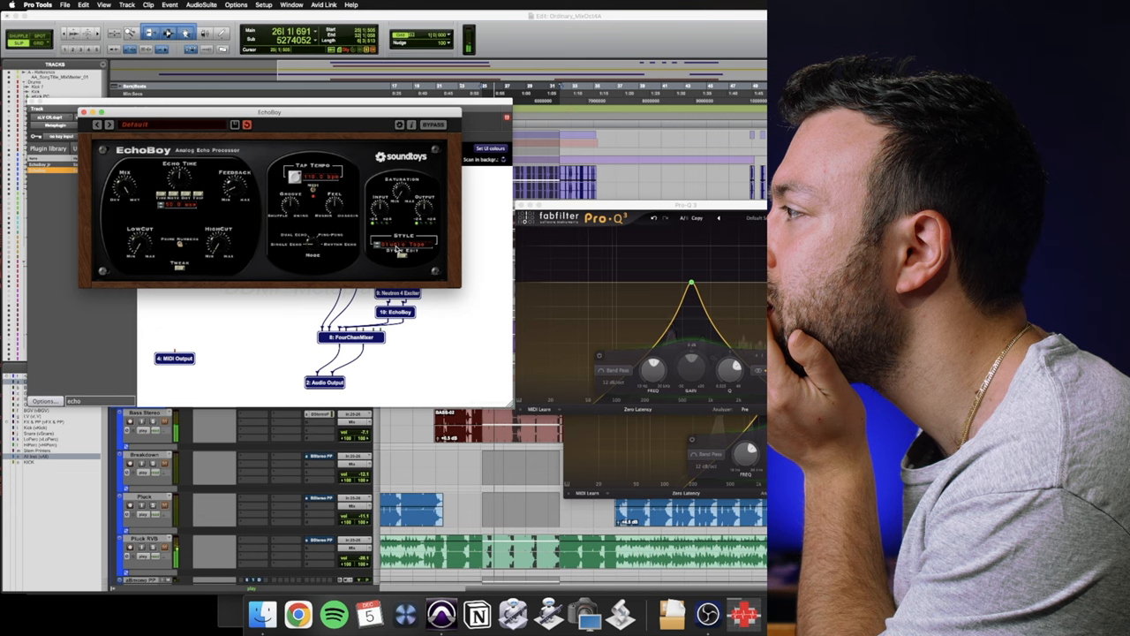
Step: Open the 8: FourChanMixer node's four gain controls beside EchoBoy
click(404, 245)
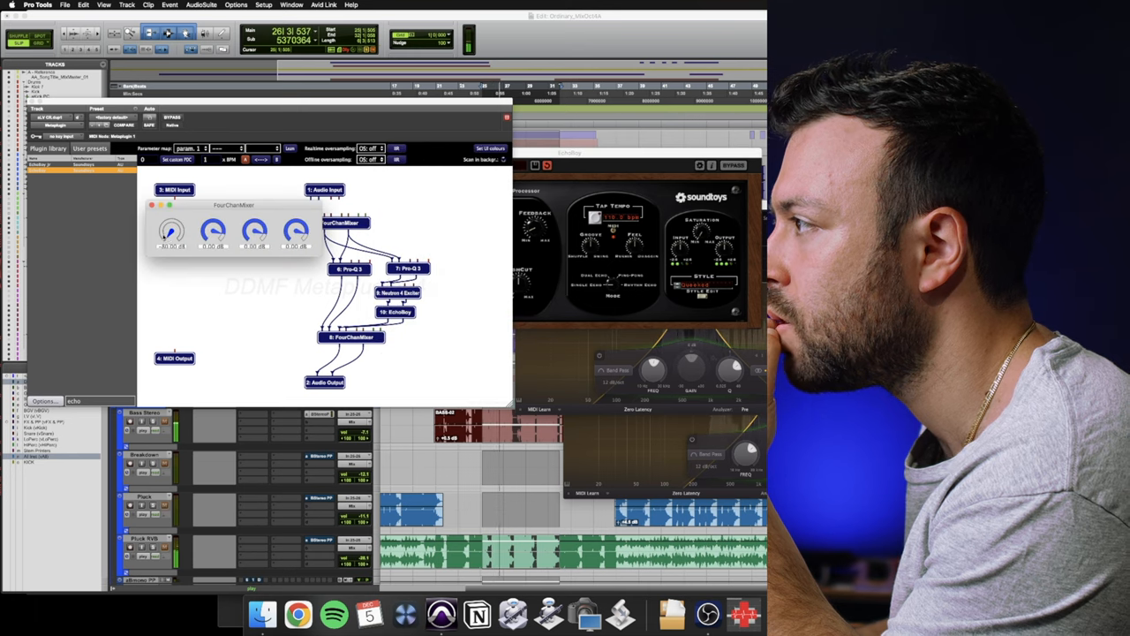
Step: Raise the first mixer channel to 0 dB, toggle chain Bypass, and bring Pro-Q 3 forward
drag(172, 232, 176, 225)
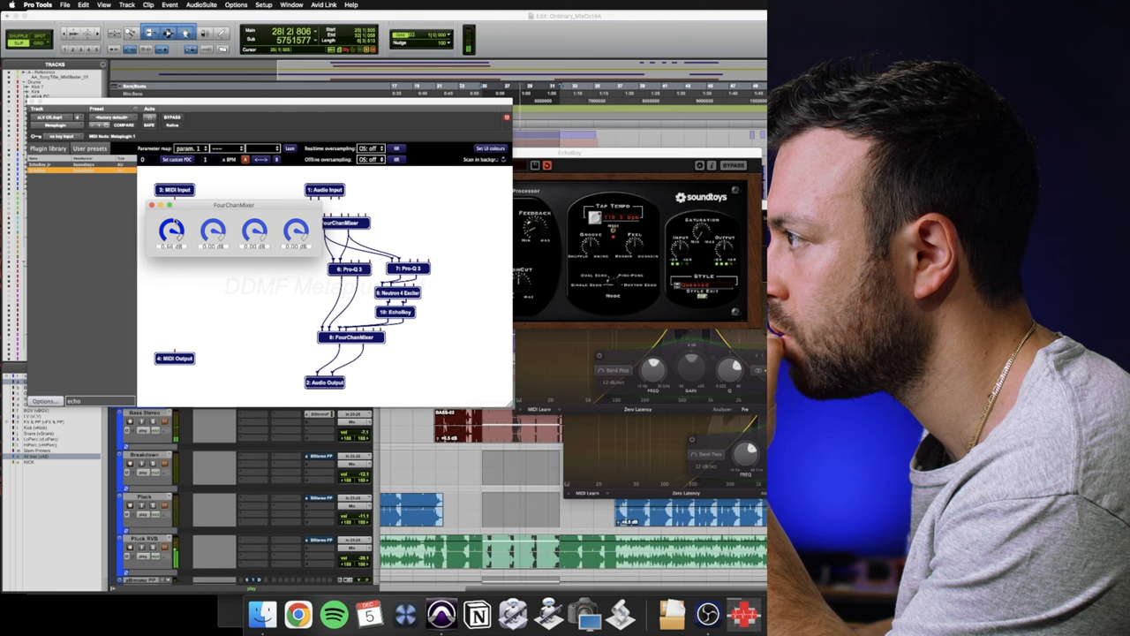
drag(172, 232, 172, 236)
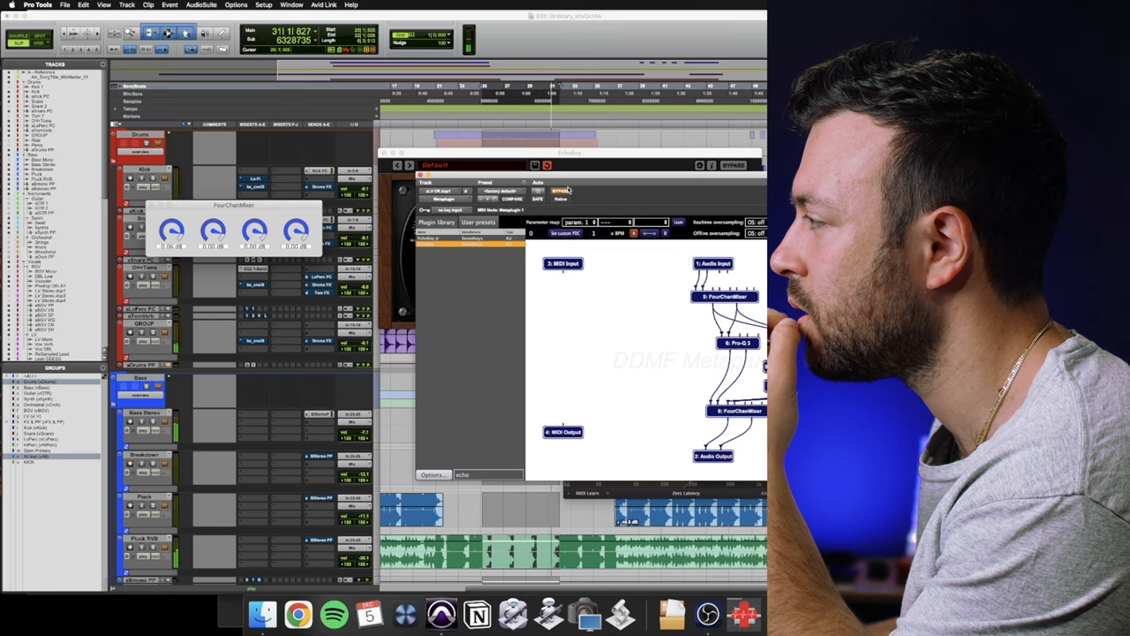
click(559, 191)
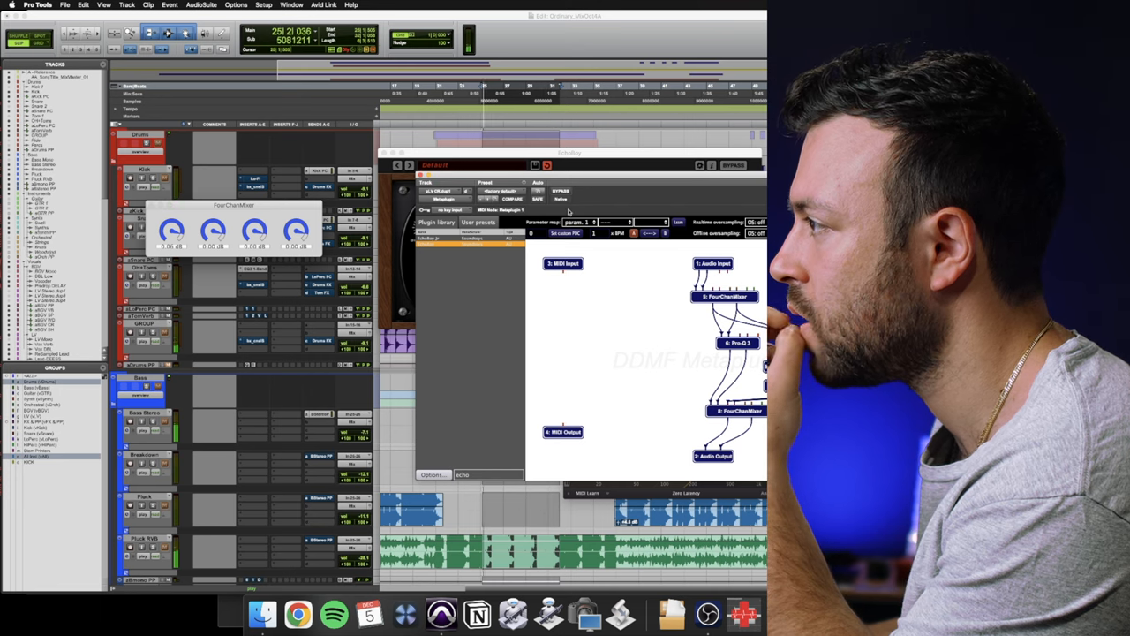
click(738, 343)
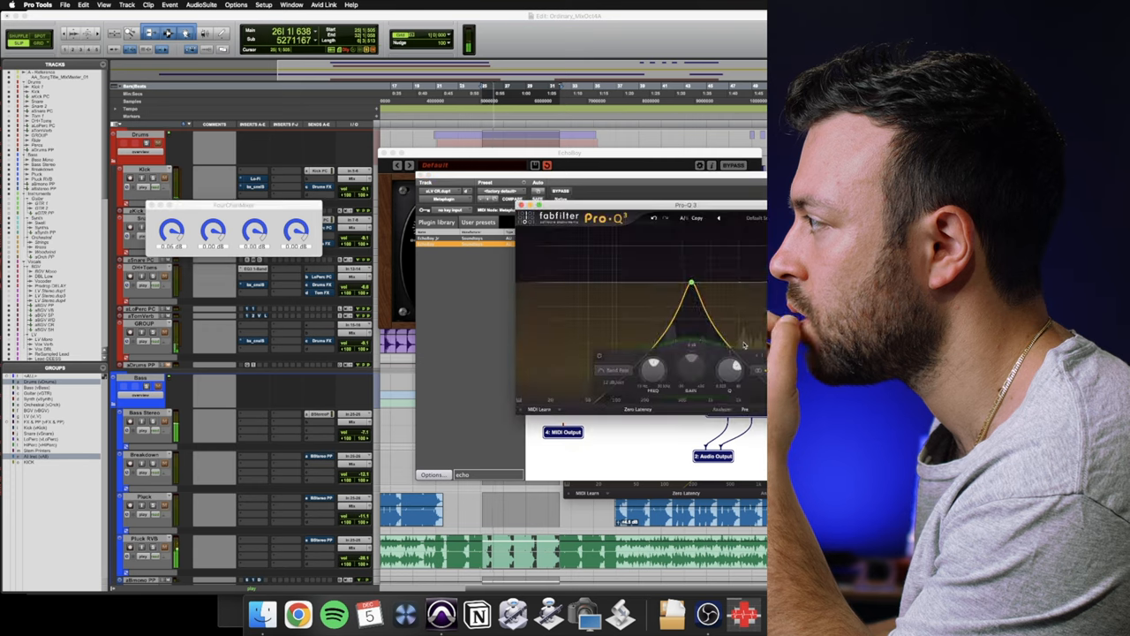